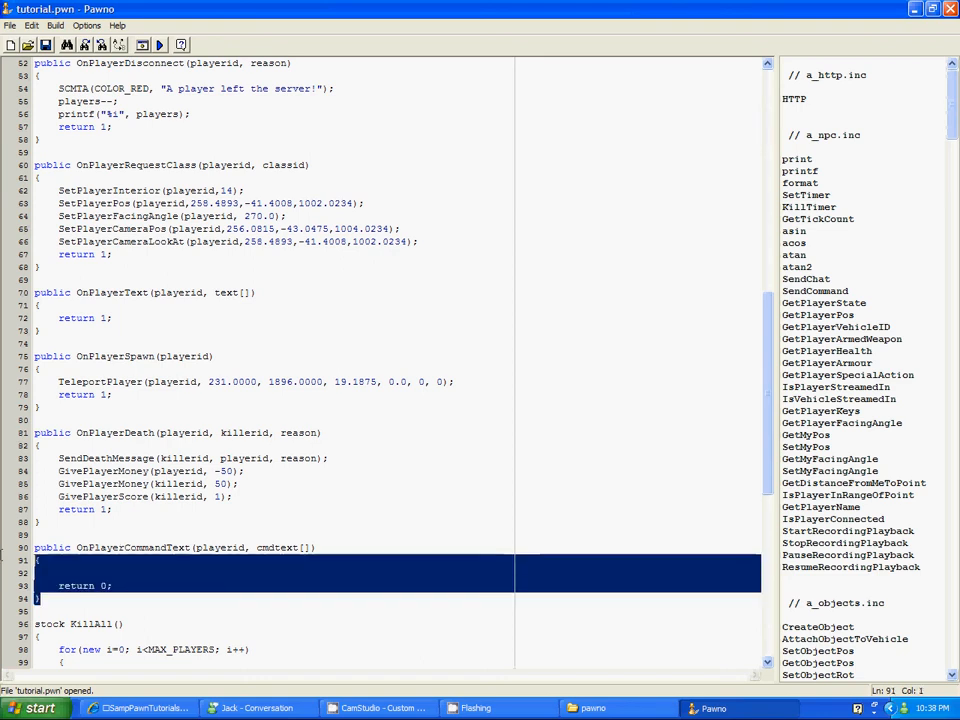
# Step: Write an if(strcmp(cmdtext, "/test", 10) check in OnPlayerCommandText
pyautogui.click(103, 585)
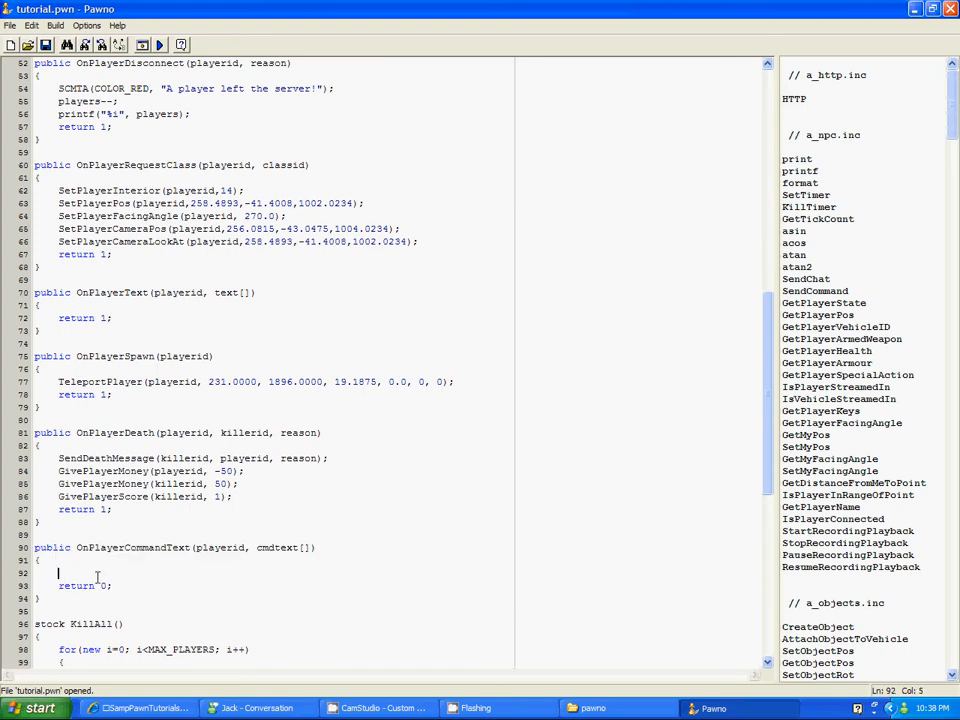
pyautogui.write('if(')
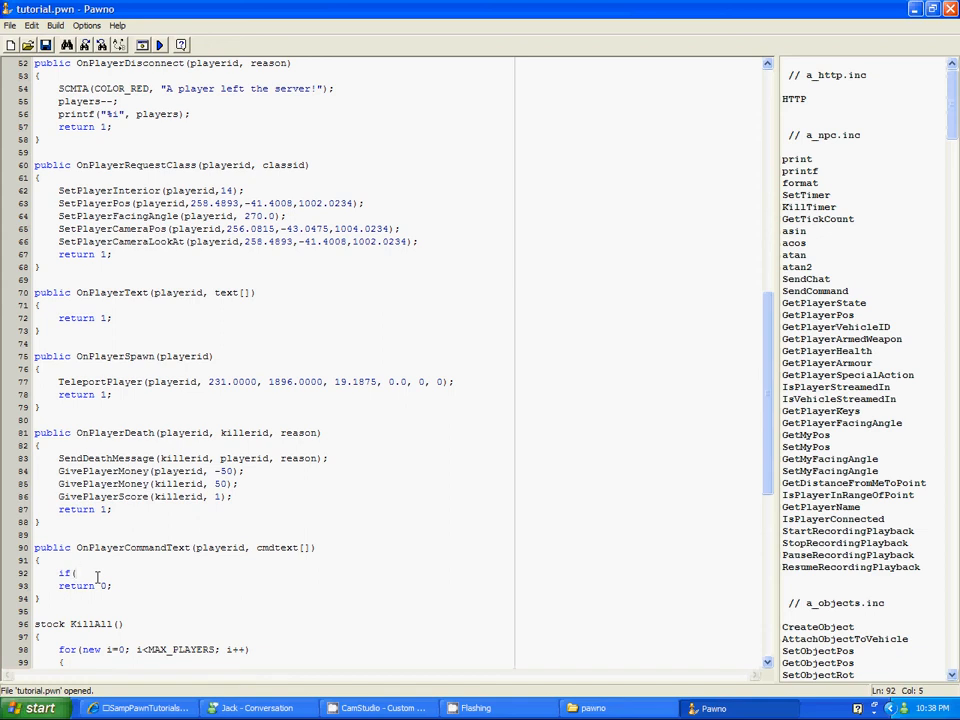
pyautogui.write('strcmp(')
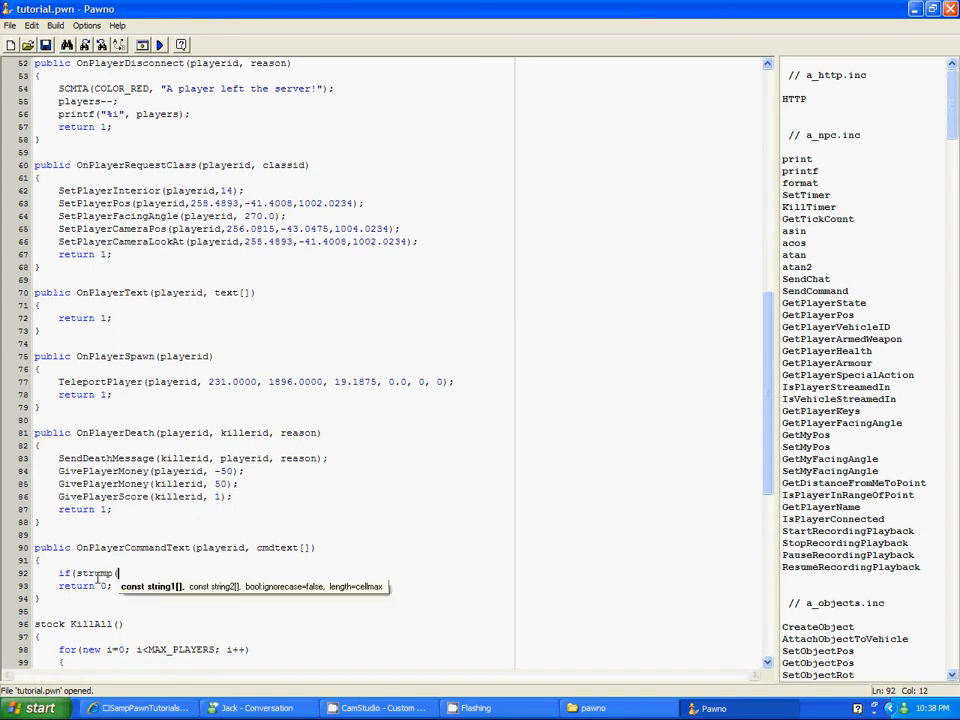
pyautogui.write('cmdtext,')
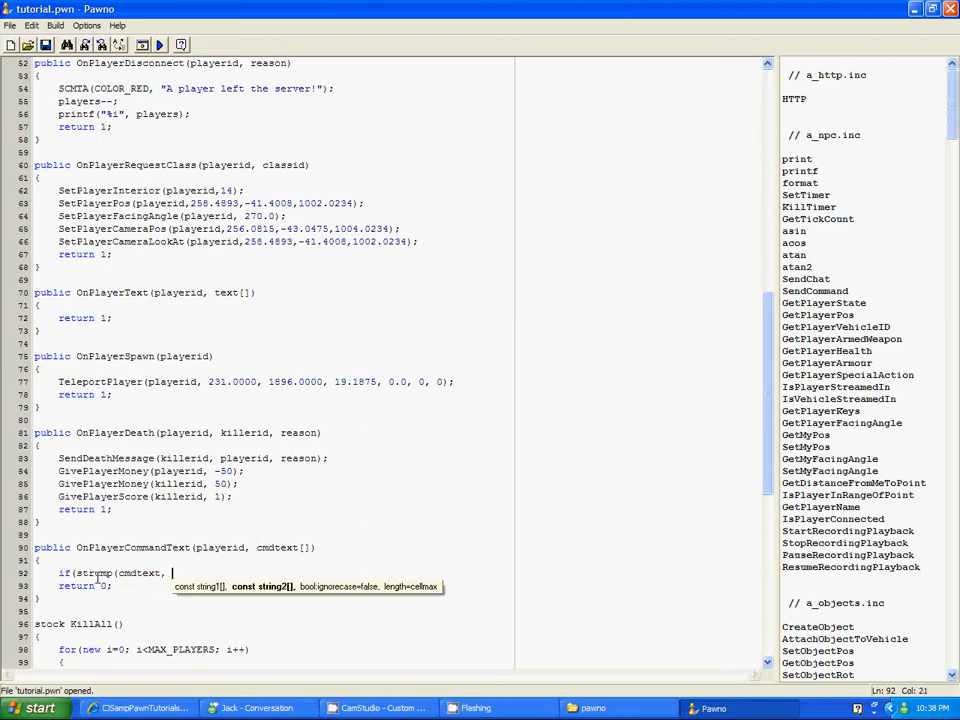
pyautogui.write('"",')
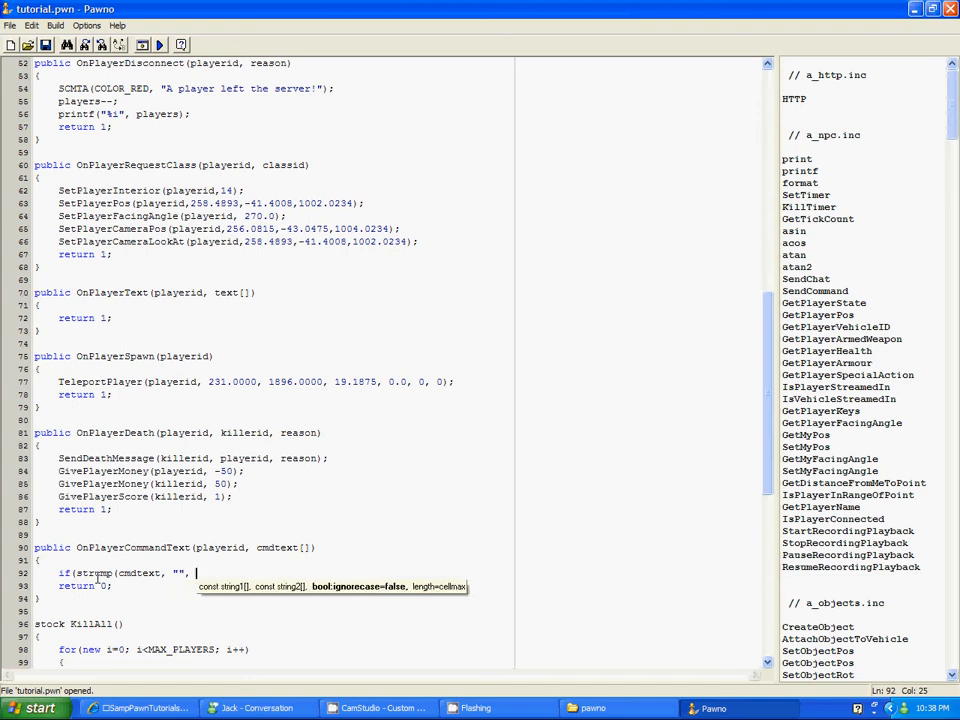
pyautogui.press('BackSpace')
pyautogui.write(')')
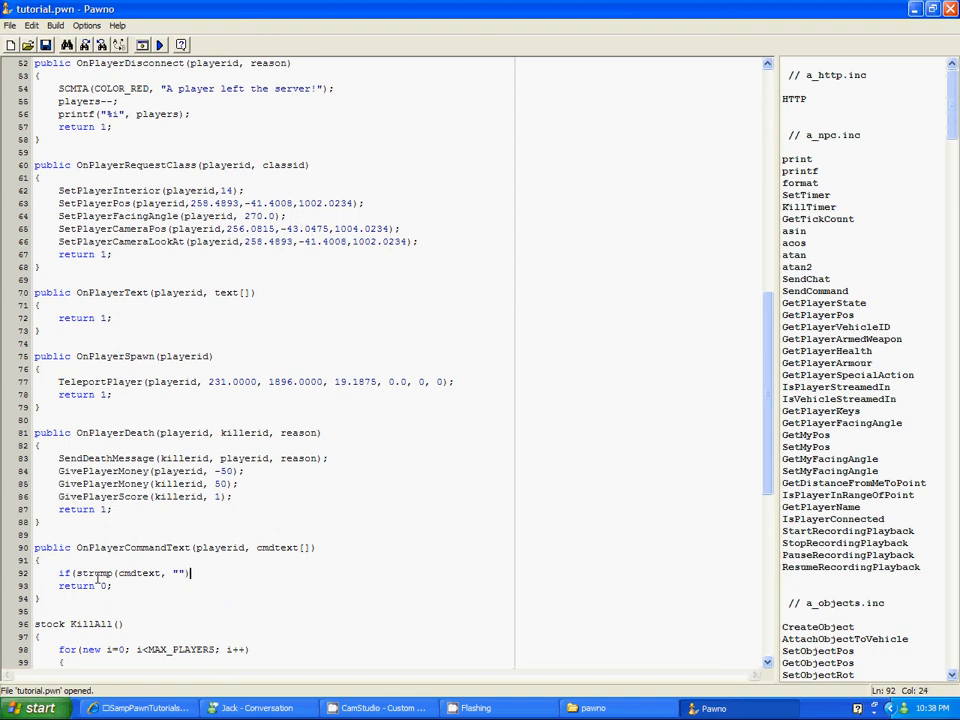
pyautogui.write('/')
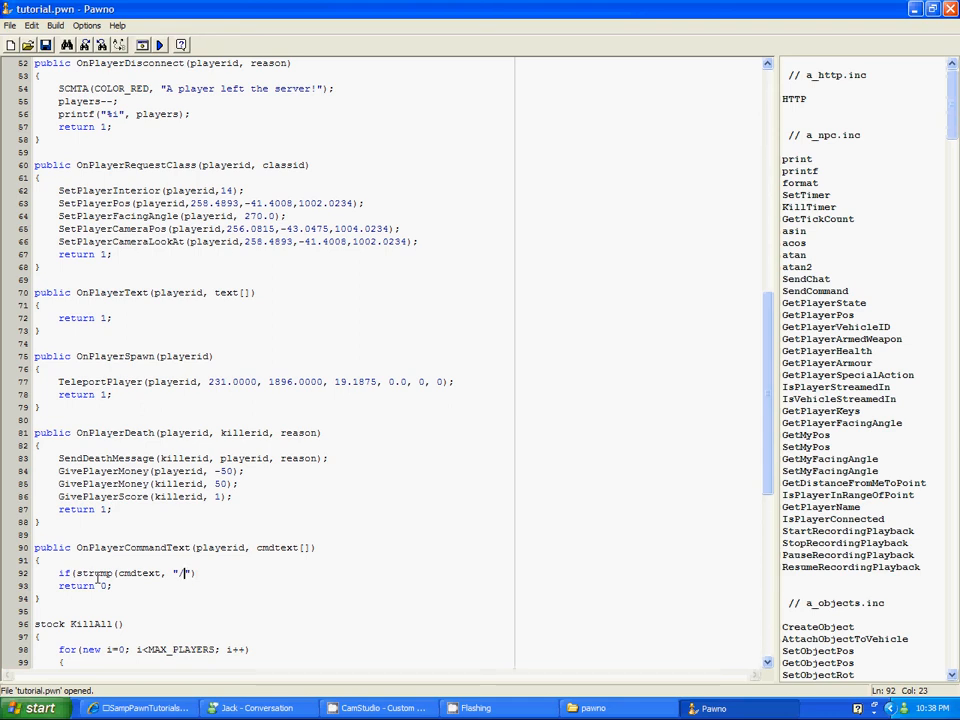
pyautogui.write('test')
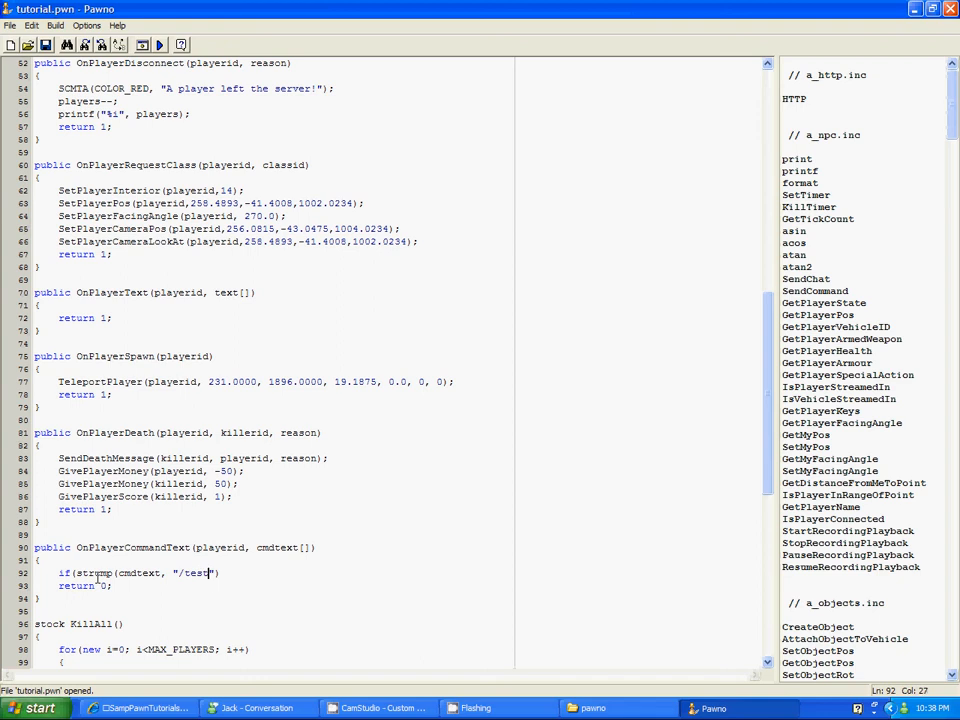
pyautogui.write(',')
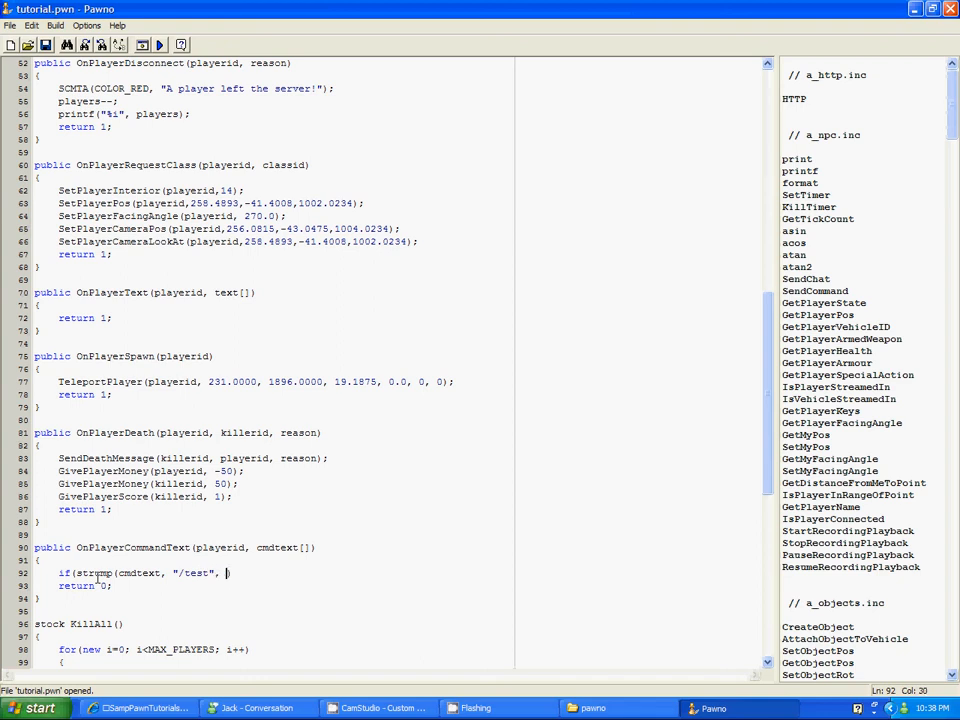
pyautogui.write('10)')
pyautogui.write('return 1;')
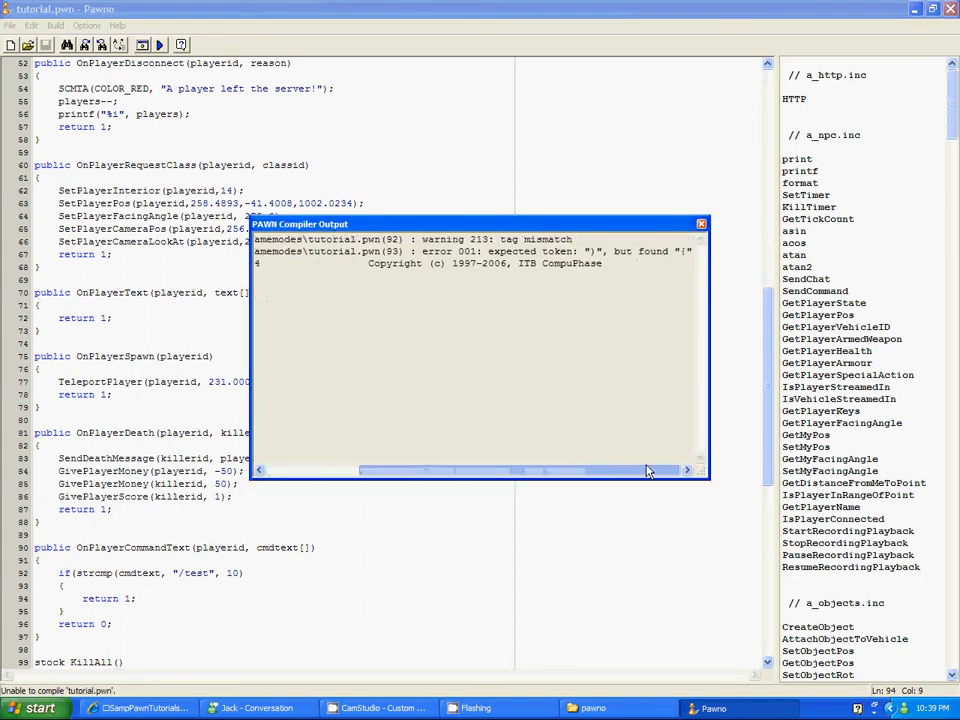
# Step: Add the missing ')' to the /test if line and recompile, leaving only a tag mismatch warning
pyautogui.click(701, 223)
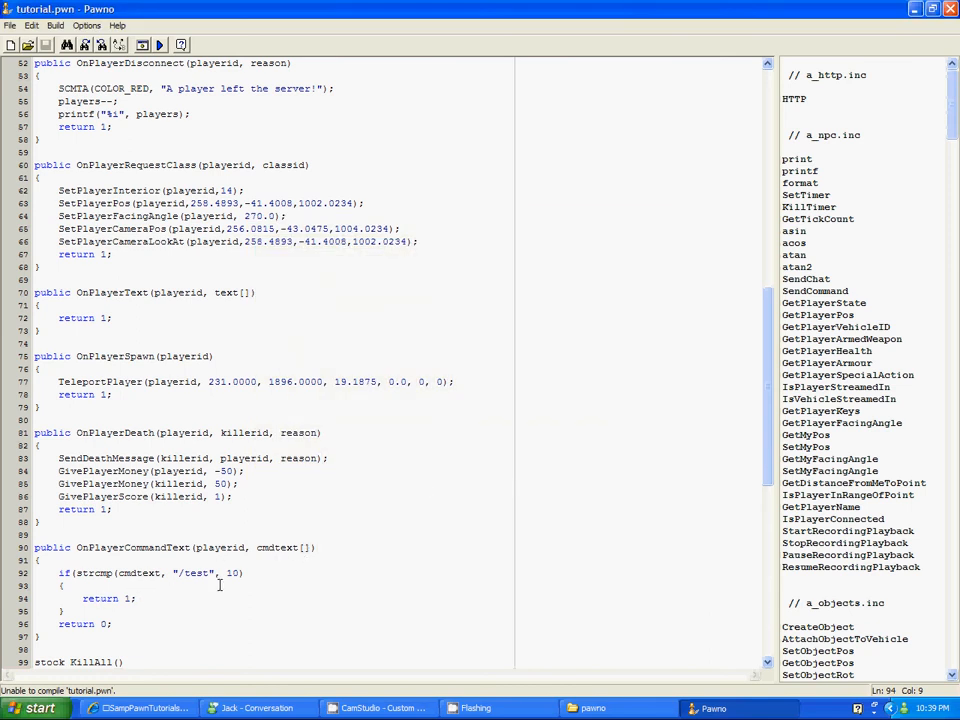
pyautogui.click(245, 573)
pyautogui.write(')')
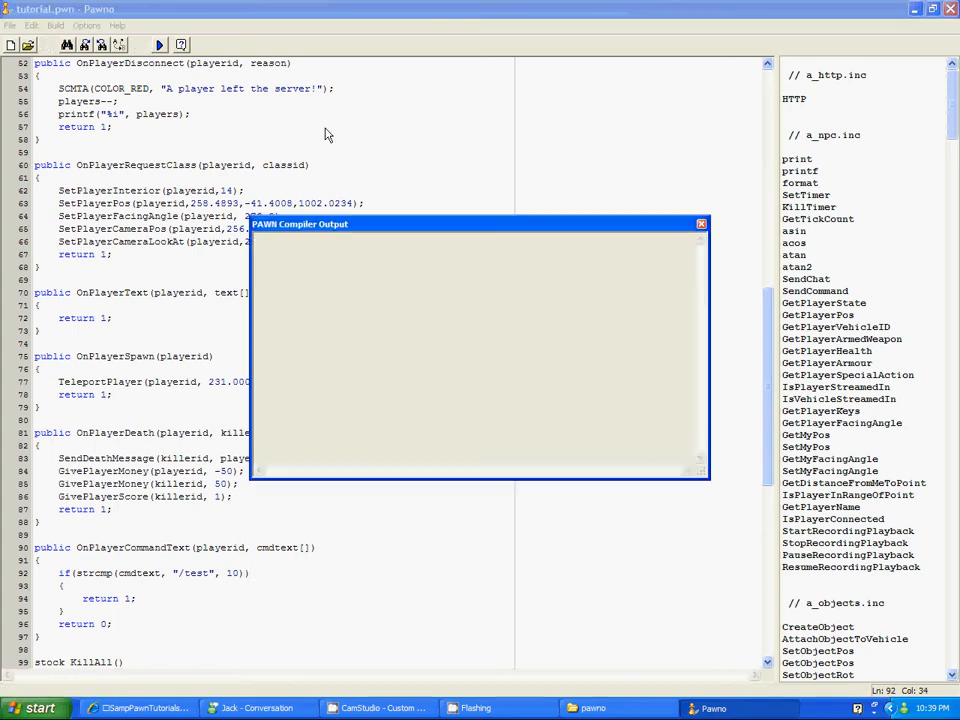
pyautogui.click(159, 44)
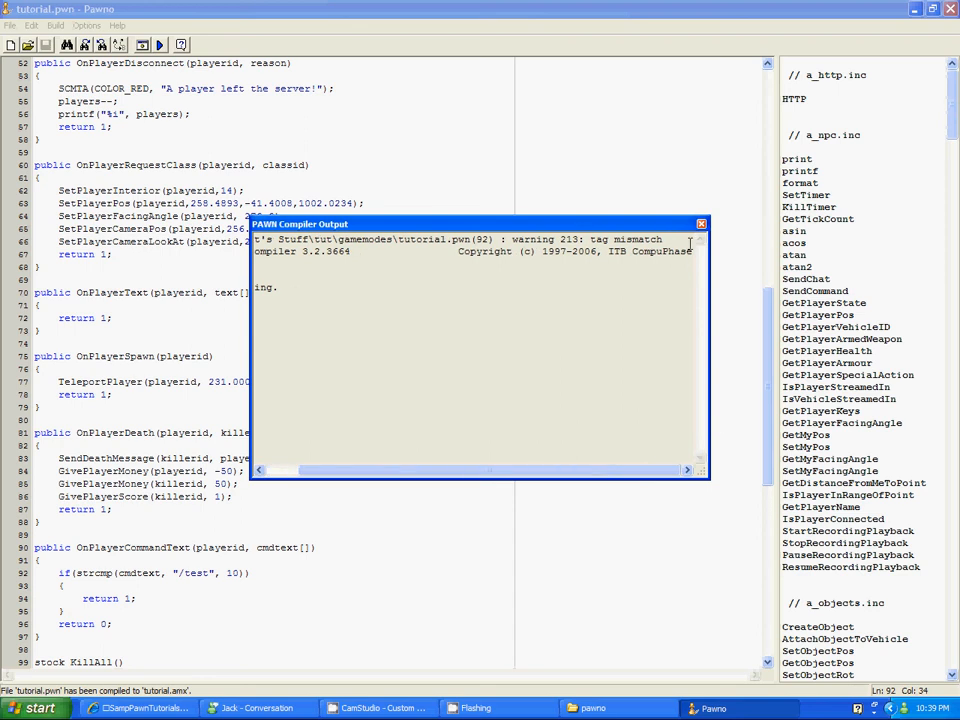
pyautogui.click(701, 223)
pyautogui.write('false')
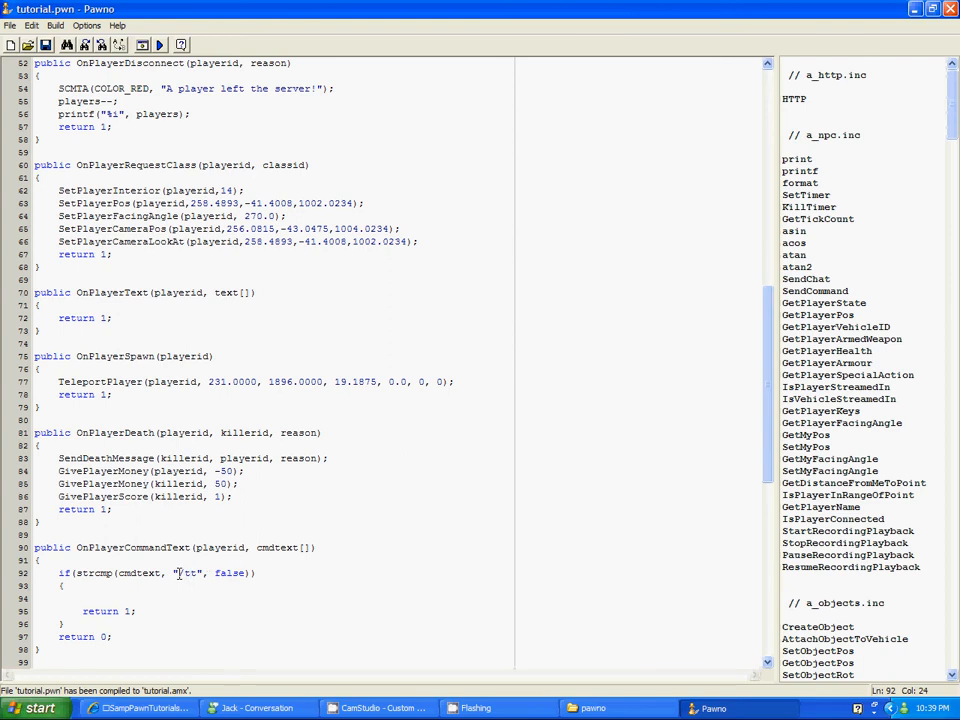
# Step: Change the check to "/kill" and set the player's health to 0 inside the block
pyautogui.write('kill')
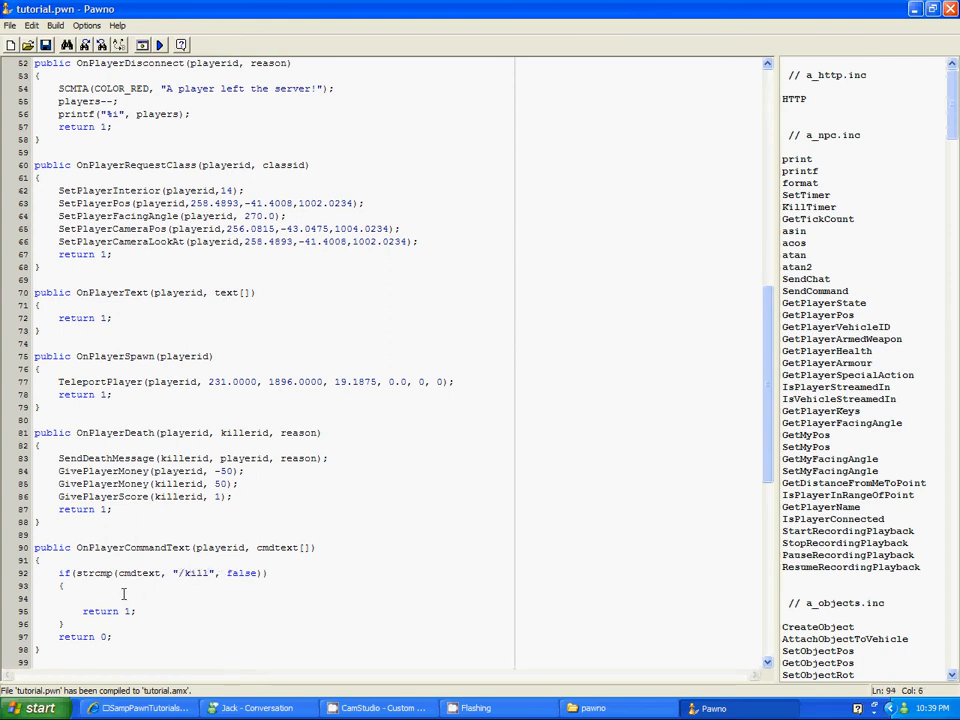
pyautogui.write('s')
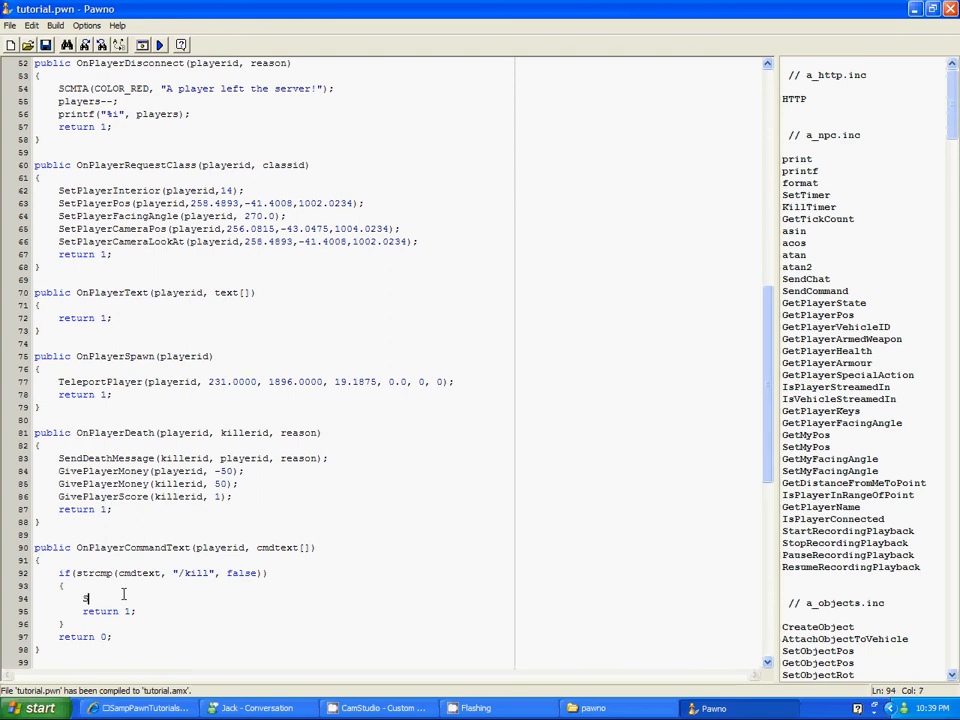
pyautogui.write('etp')
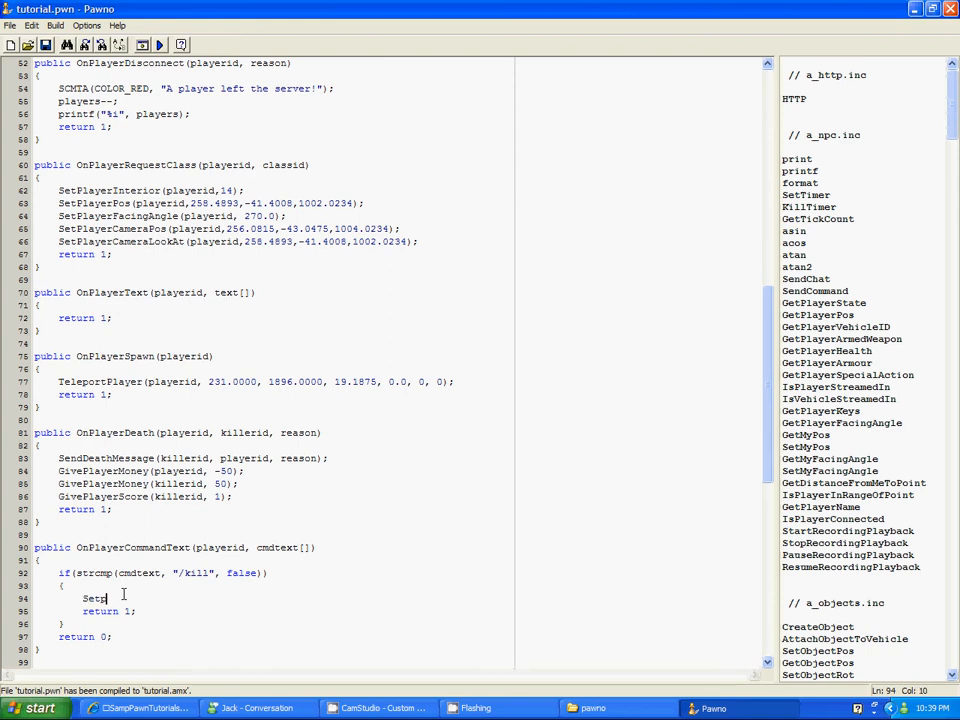
pyautogui.write('layer')
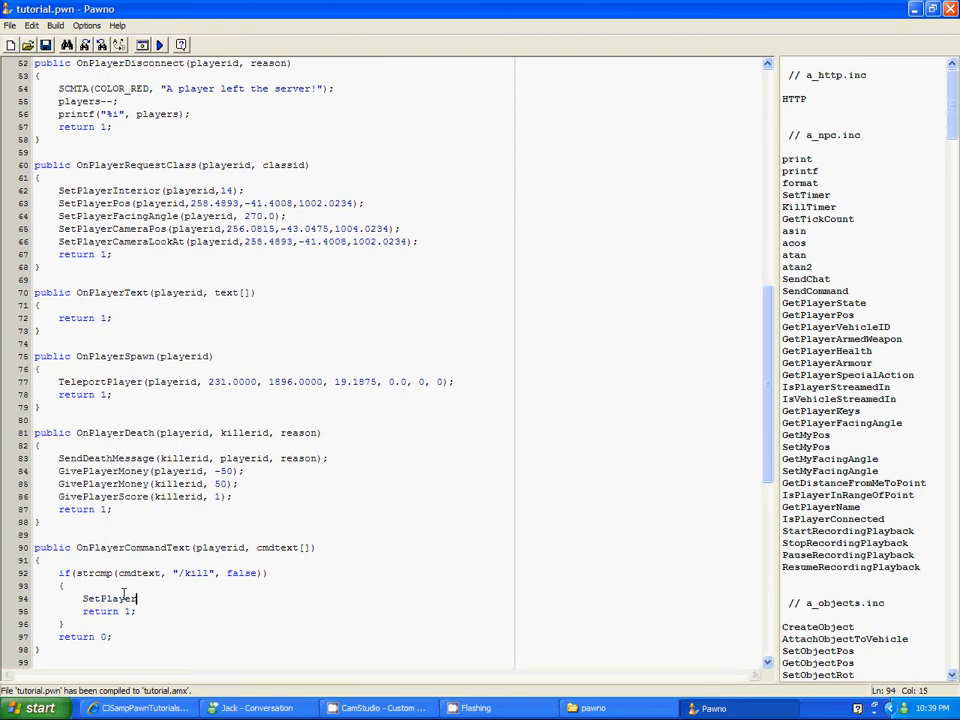
pyautogui.write('Health(p')
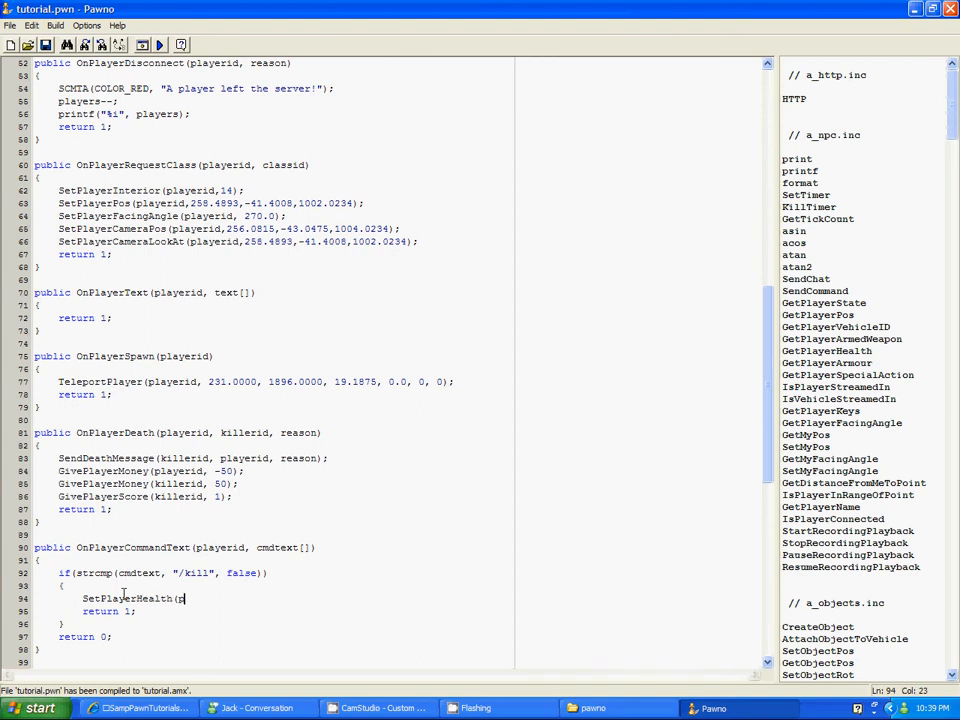
pyautogui.write('layerid, 0')
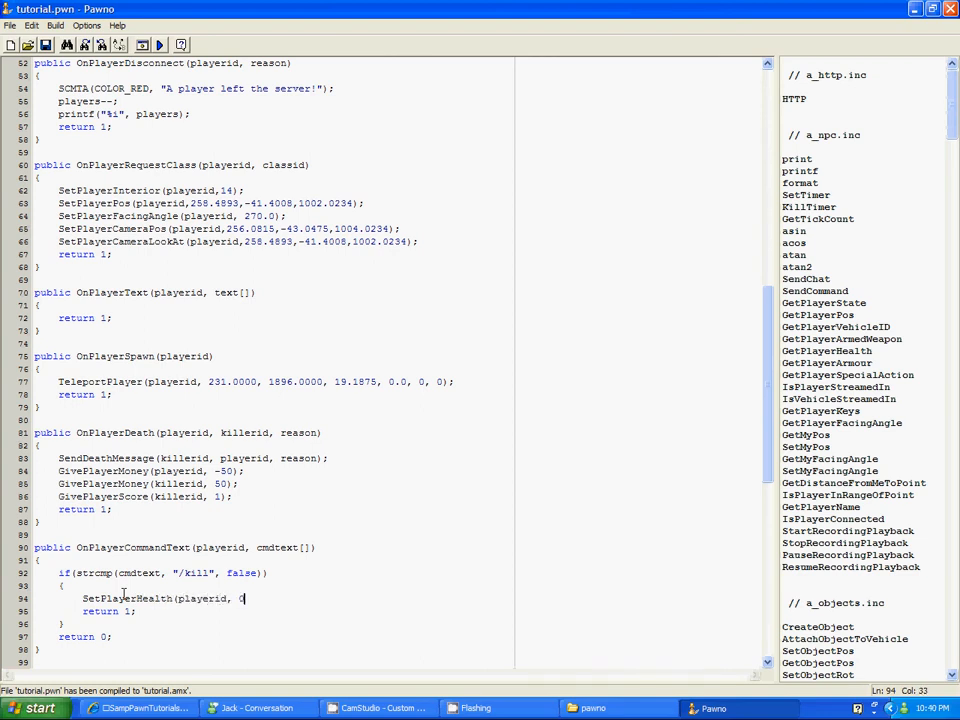
# Step: Send the player a COLOR_RED "You commited suicide!" message
pyautogui.click(159, 44)
pyautogui.write('SCM(p')
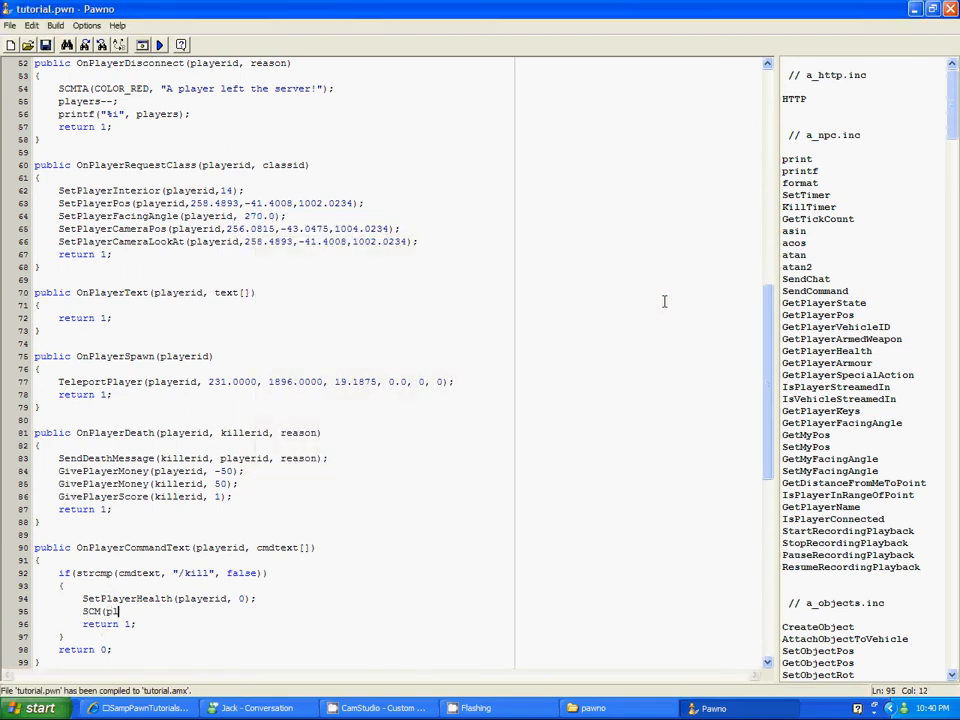
pyautogui.write('layerid, COLOR')
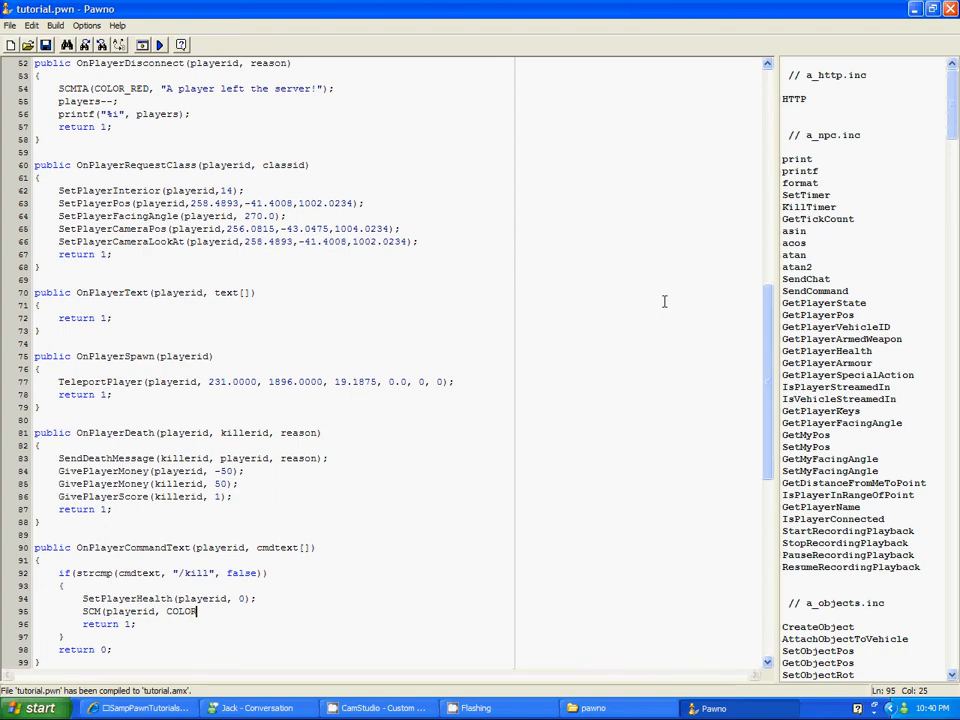
pyautogui.write('_RED, "%')
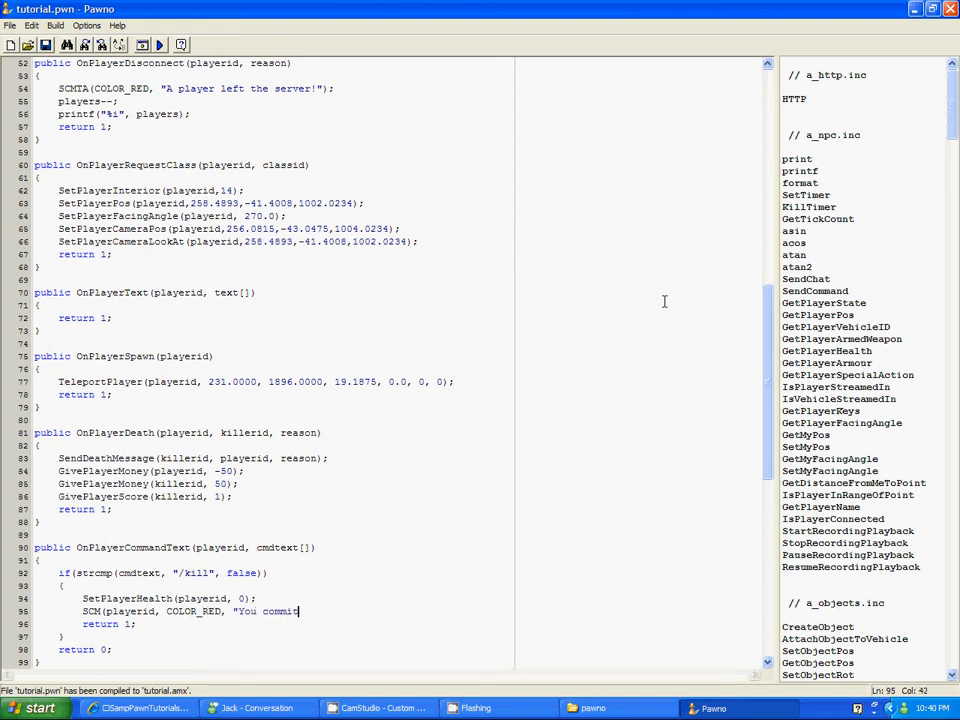
pyautogui.write('ed suicid')
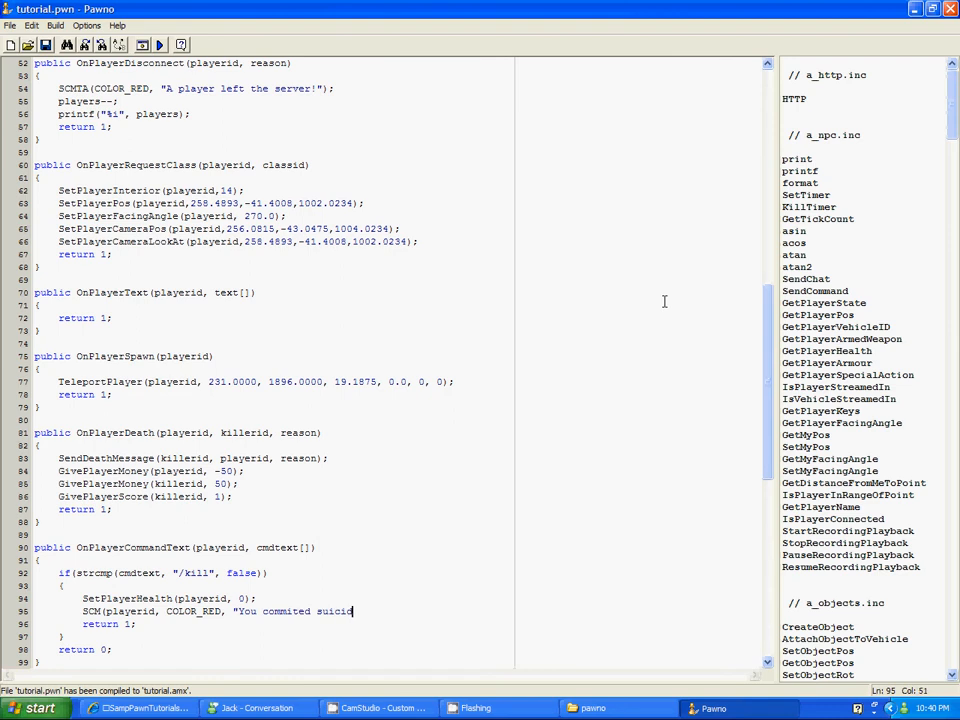
pyautogui.write('e!");')
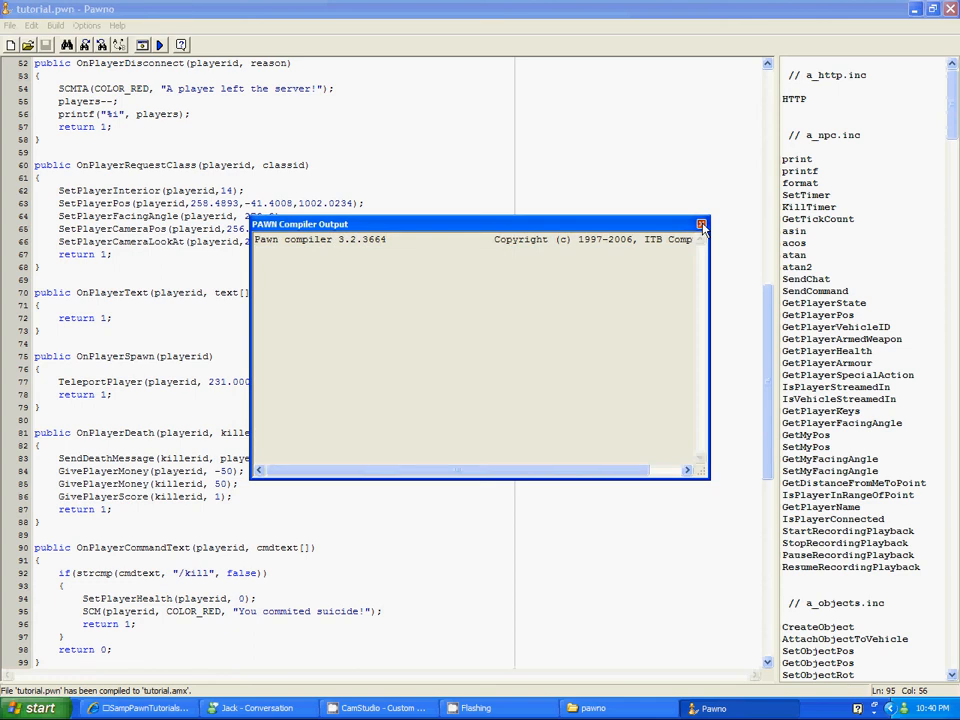
# Step: Close the PAWN Compiler Output window
pyautogui.click(701, 224)
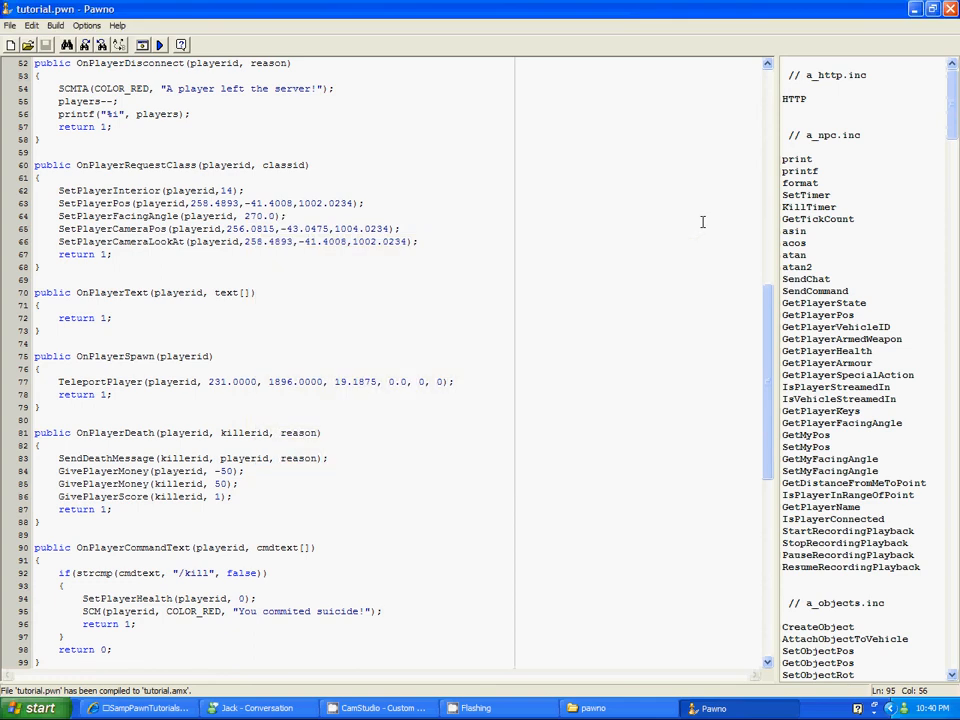
pyautogui.moveTo(92, 643)
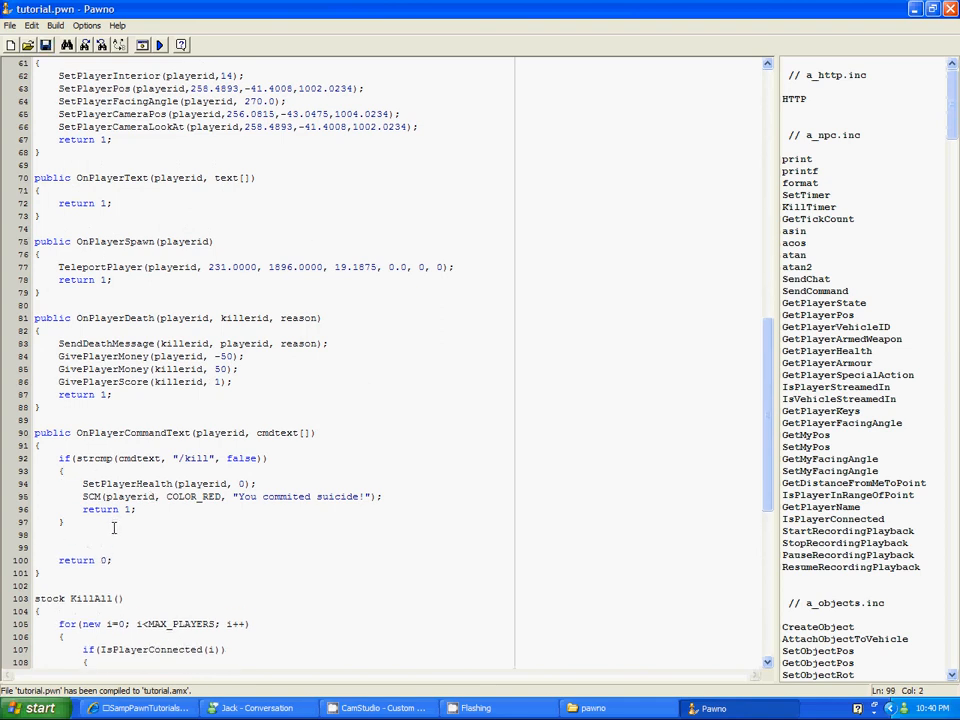
# Step: Type an example if(variable == 5) block returning 1, followed by an else branch
pyautogui.write('if')
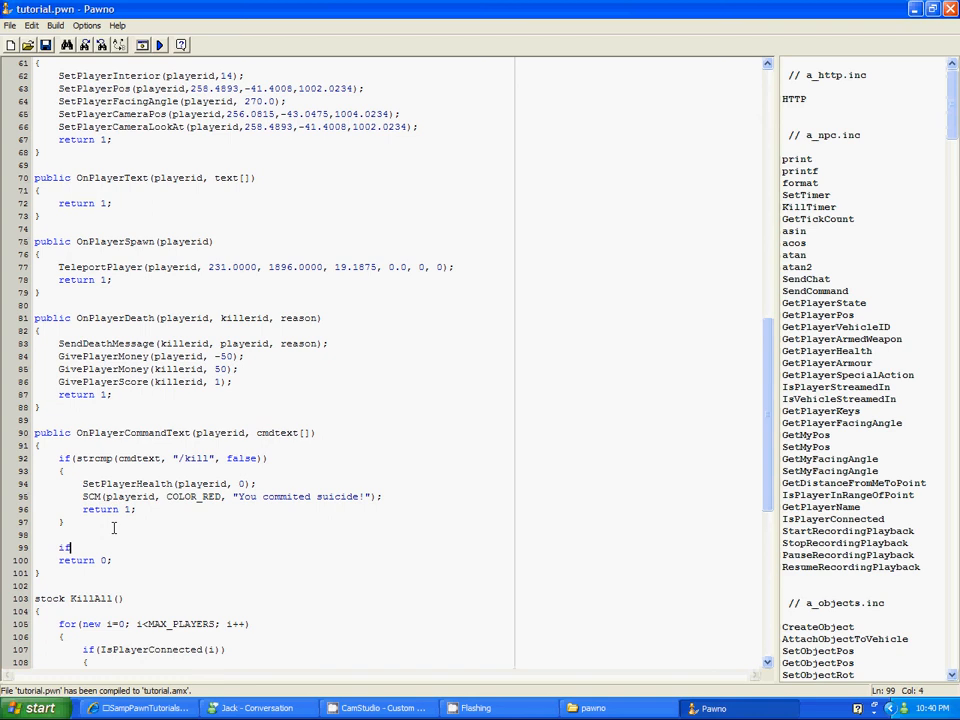
pyautogui.write('(')
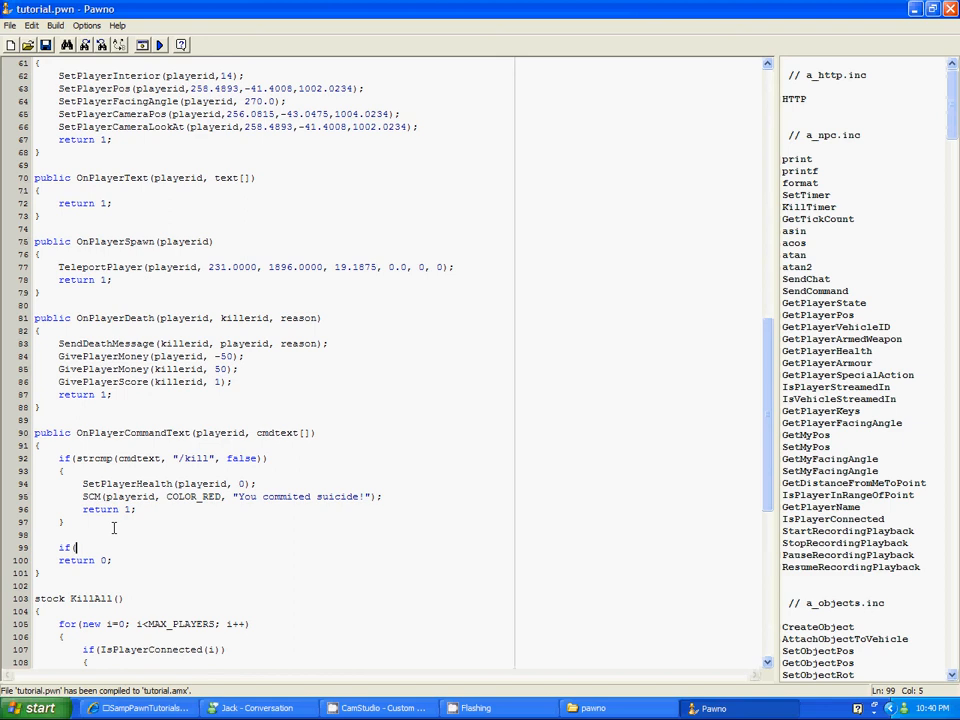
pyautogui.write('variable')
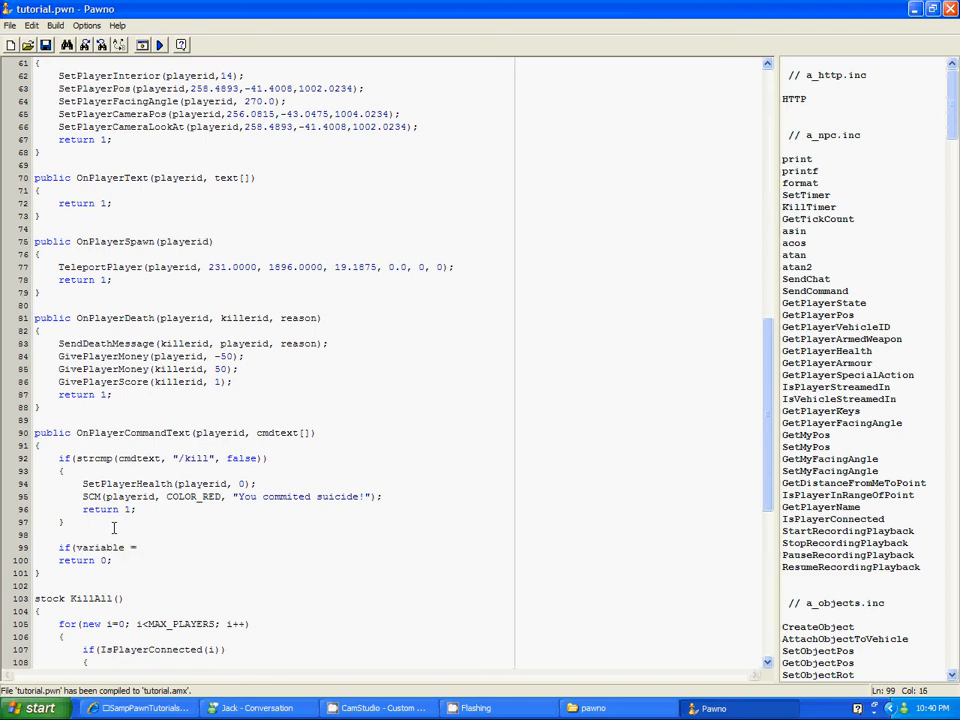
pyautogui.write('= 5')
pyautogui.write('{')
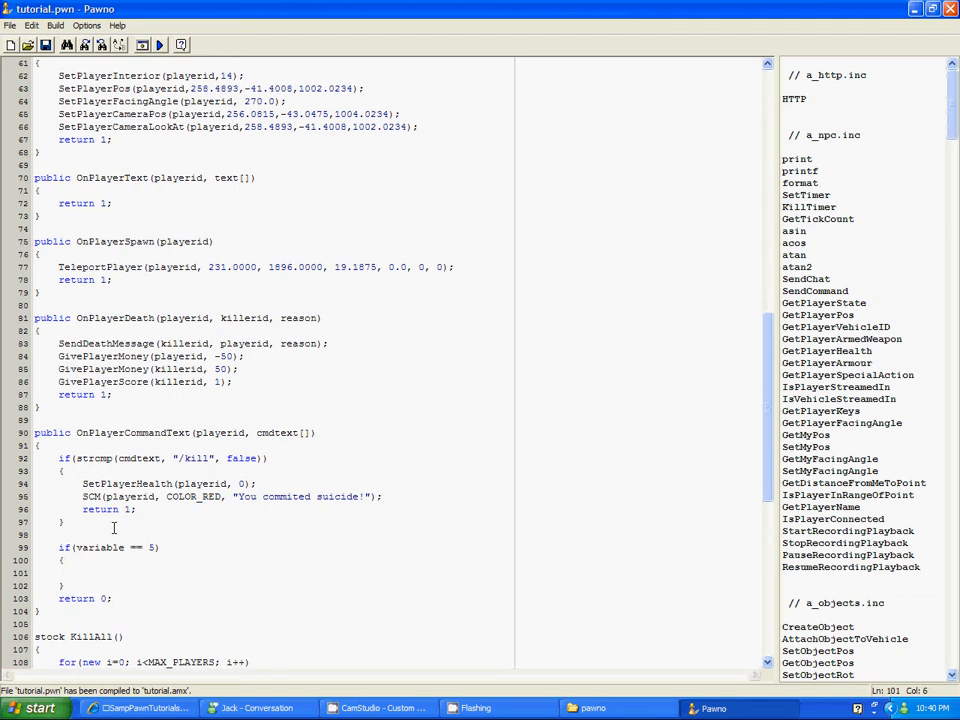
pyautogui.write('return 1')
pyautogui.write('else')
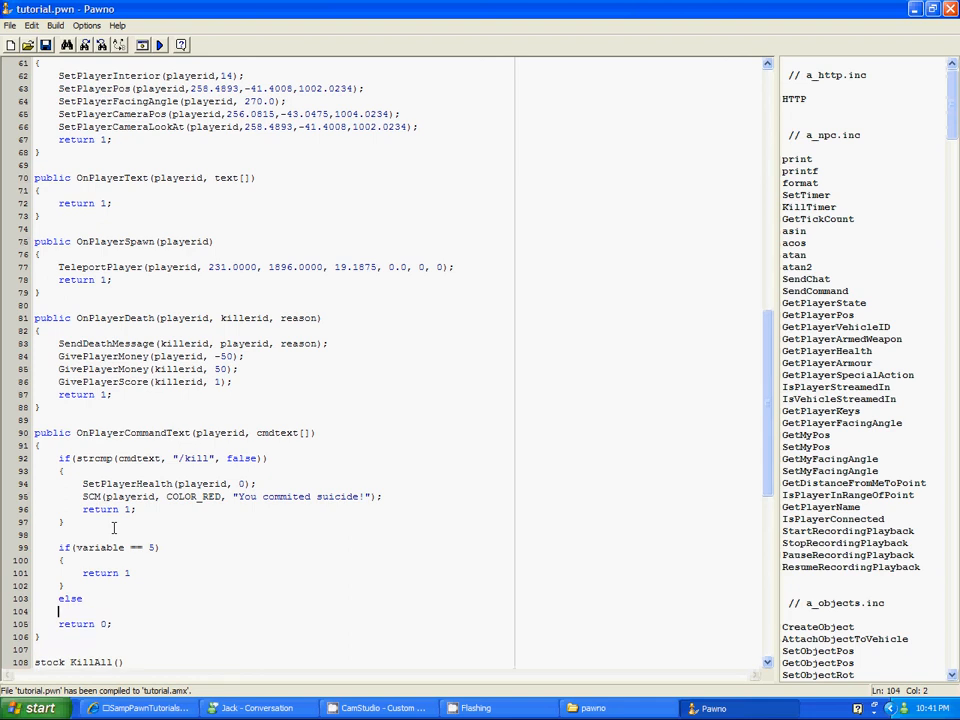
pyautogui.write('+')
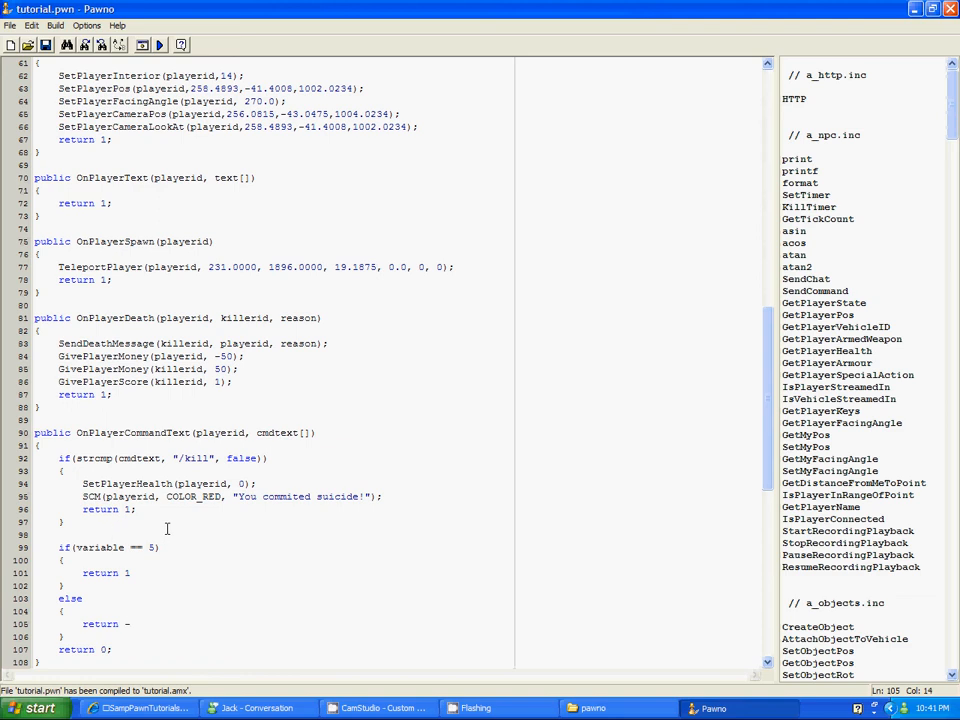
pyautogui.write("'")
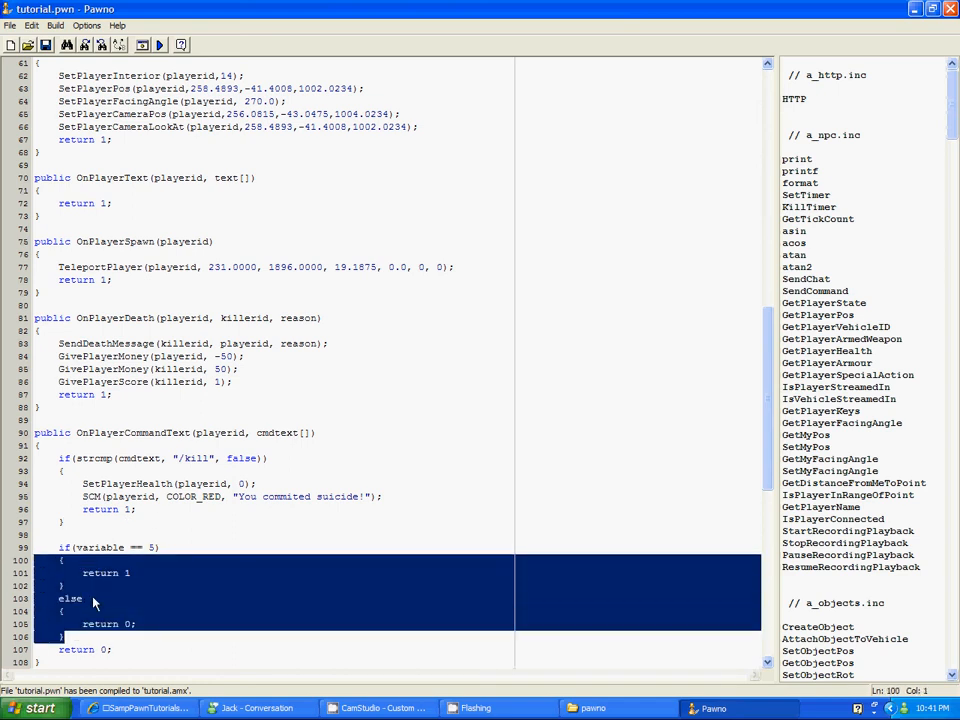
# Step: Turn the else into else if(variable = 53) and add a new empty else block
pyautogui.click(92, 598)
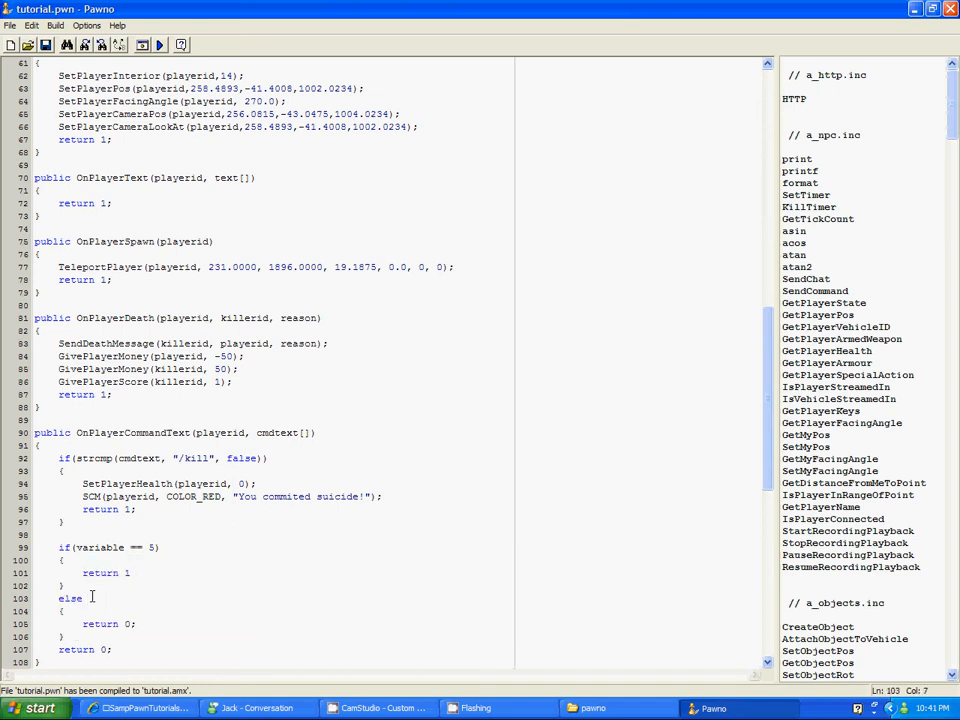
pyautogui.write('if(')
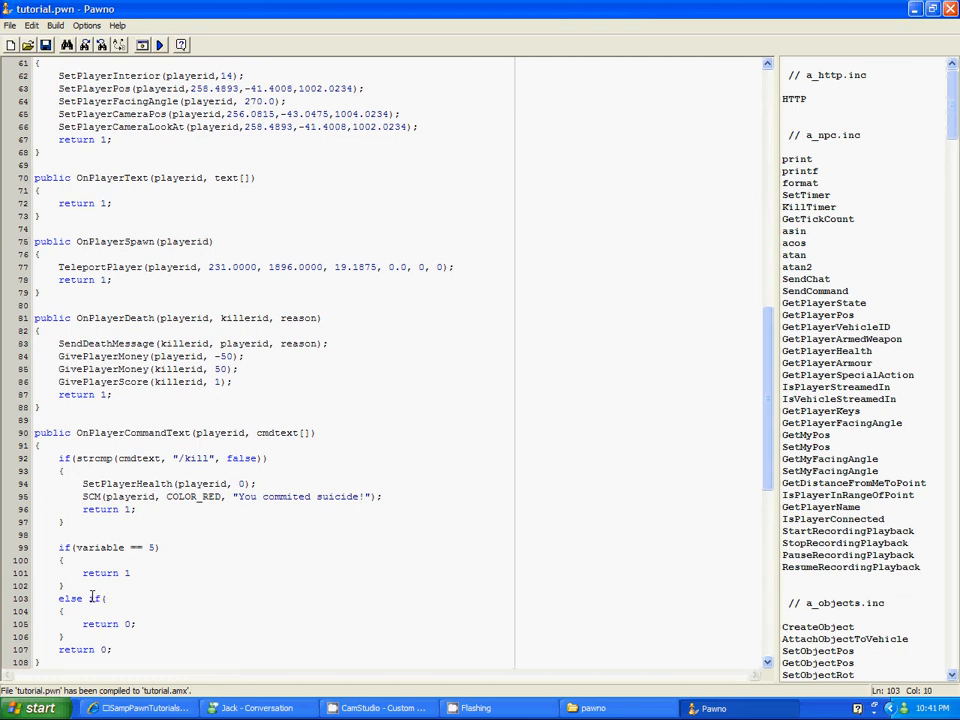
pyautogui.write('(')
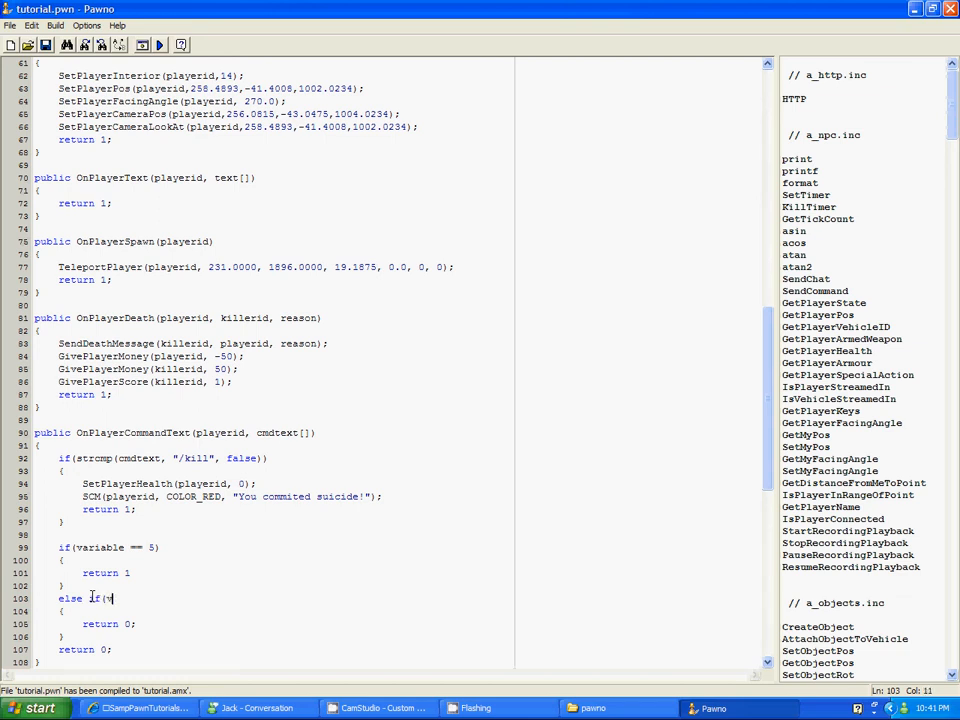
pyautogui.write('variable = 5')
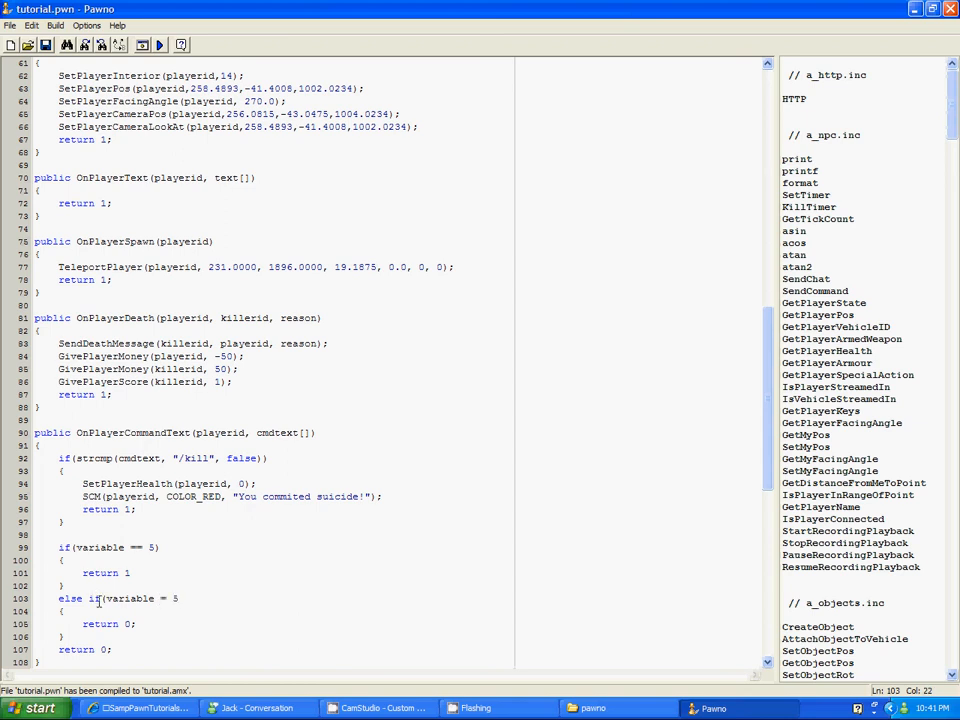
pyautogui.write('3')
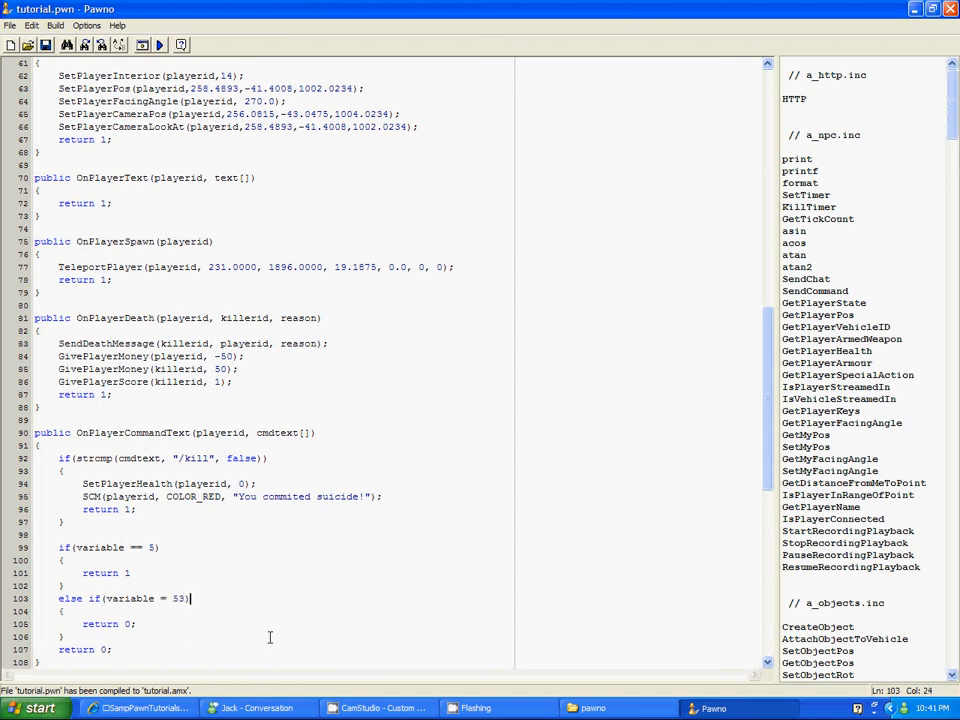
pyautogui.click(148, 624)
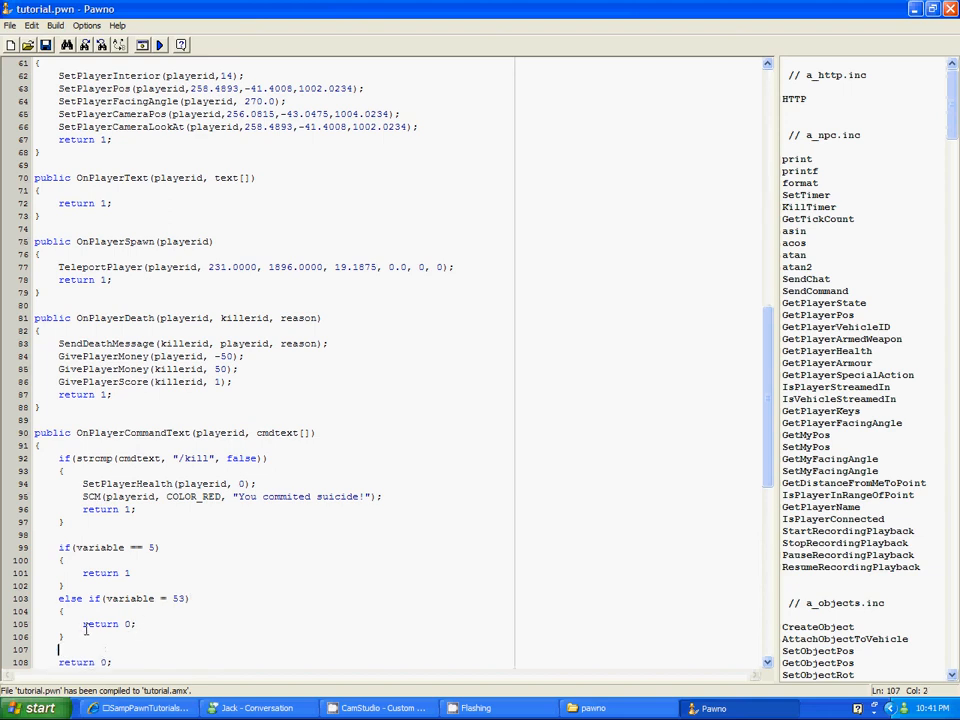
pyautogui.write('d')
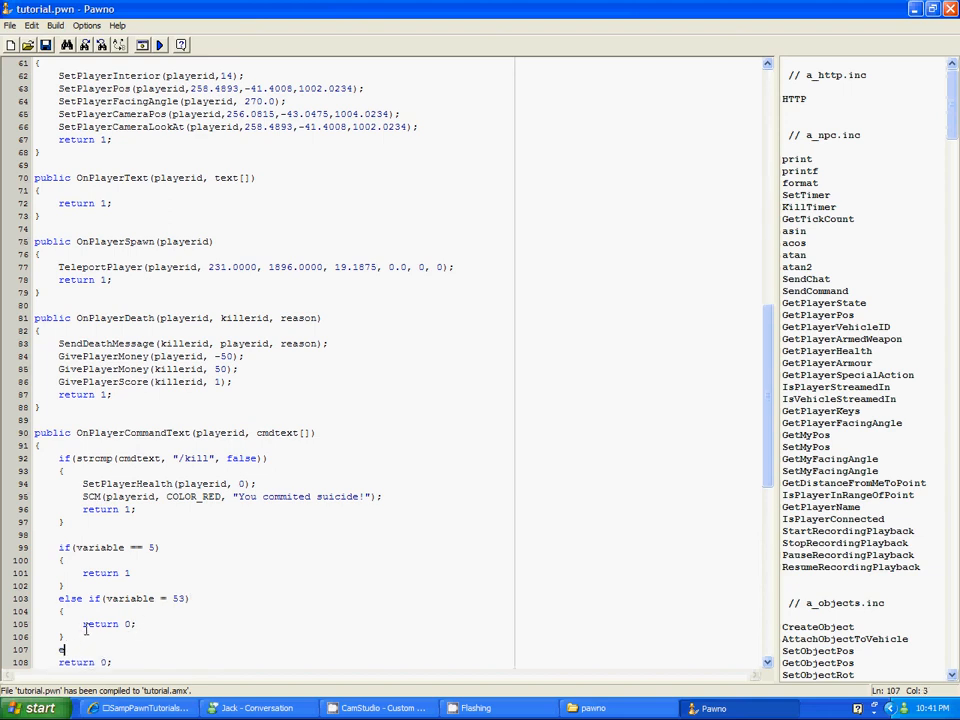
pyautogui.write('lse')
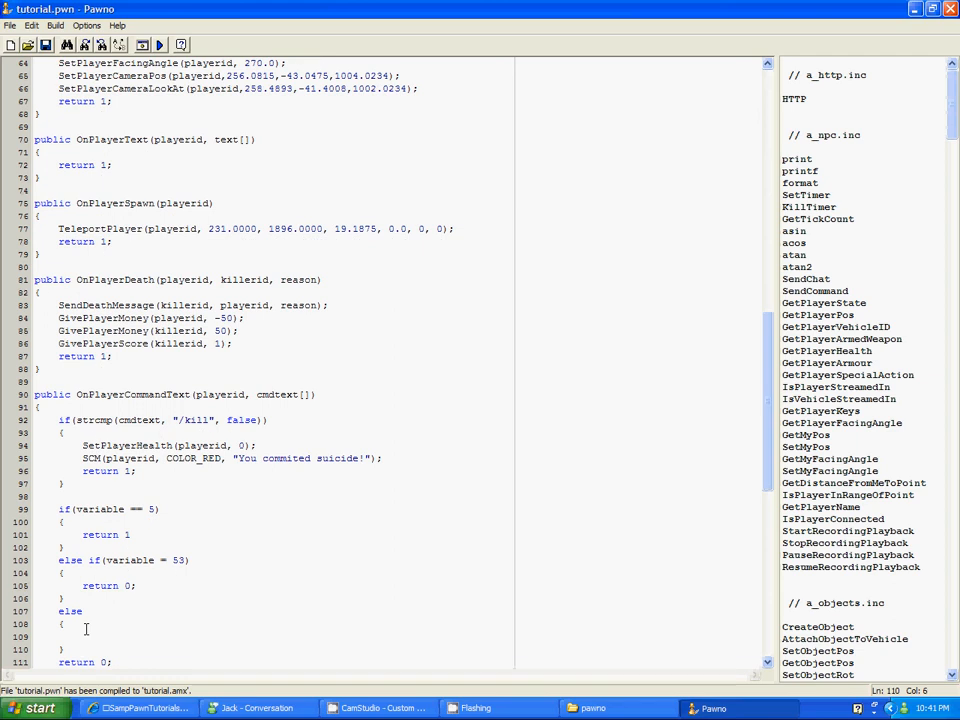
# Step: Put an SCMTA(COLOR_GREEN, ...) message in the else block, then delete the example if/else chain
pyautogui.write('}')
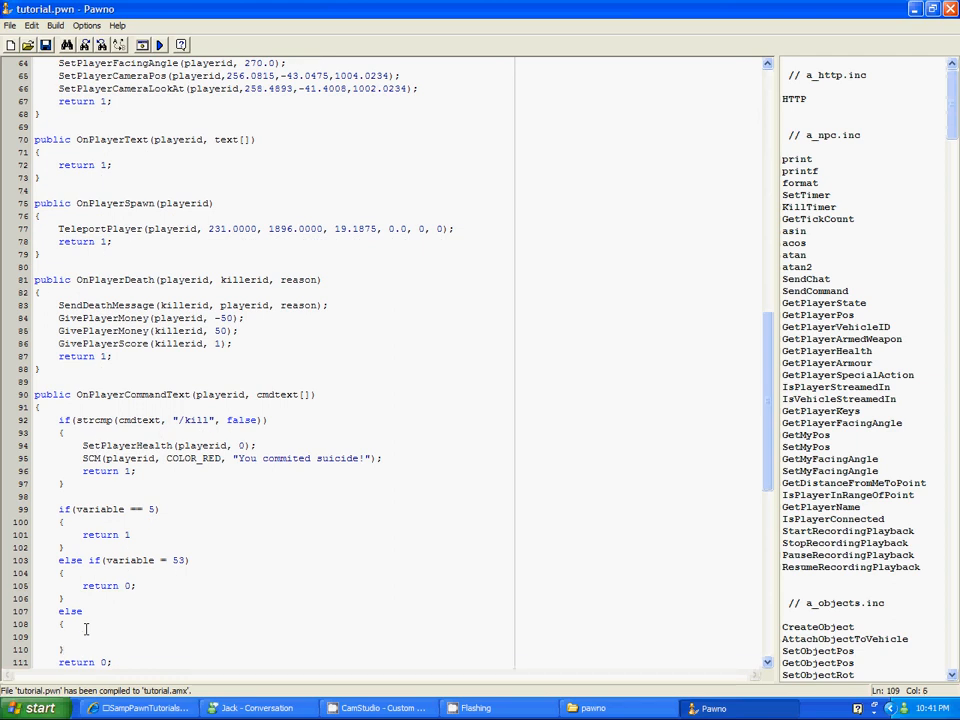
pyautogui.write('SCM(')
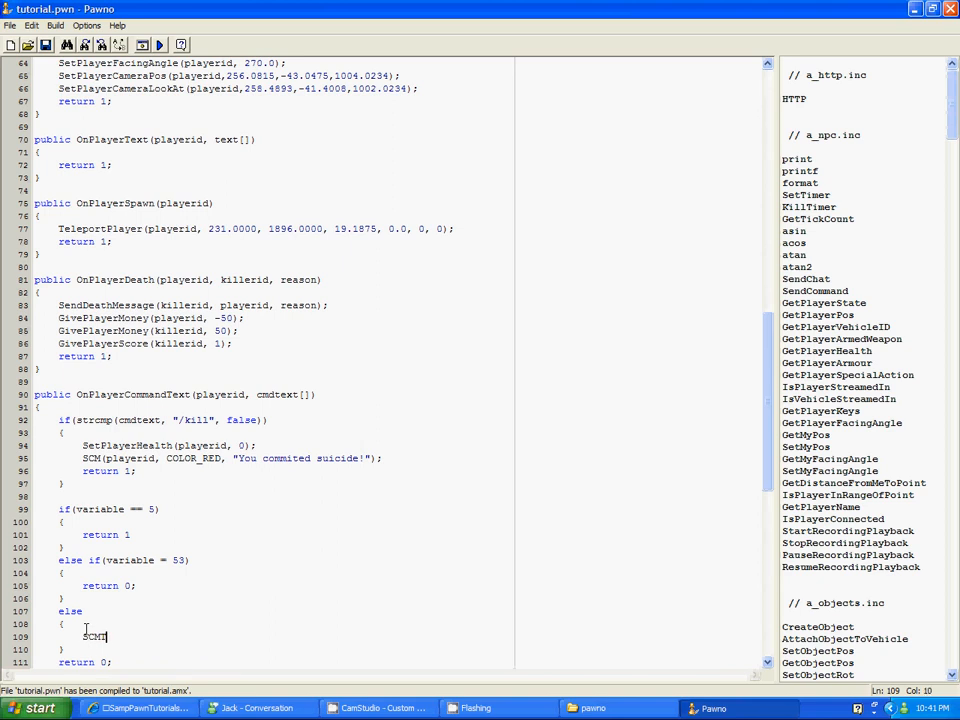
pyautogui.write('TA (COL')
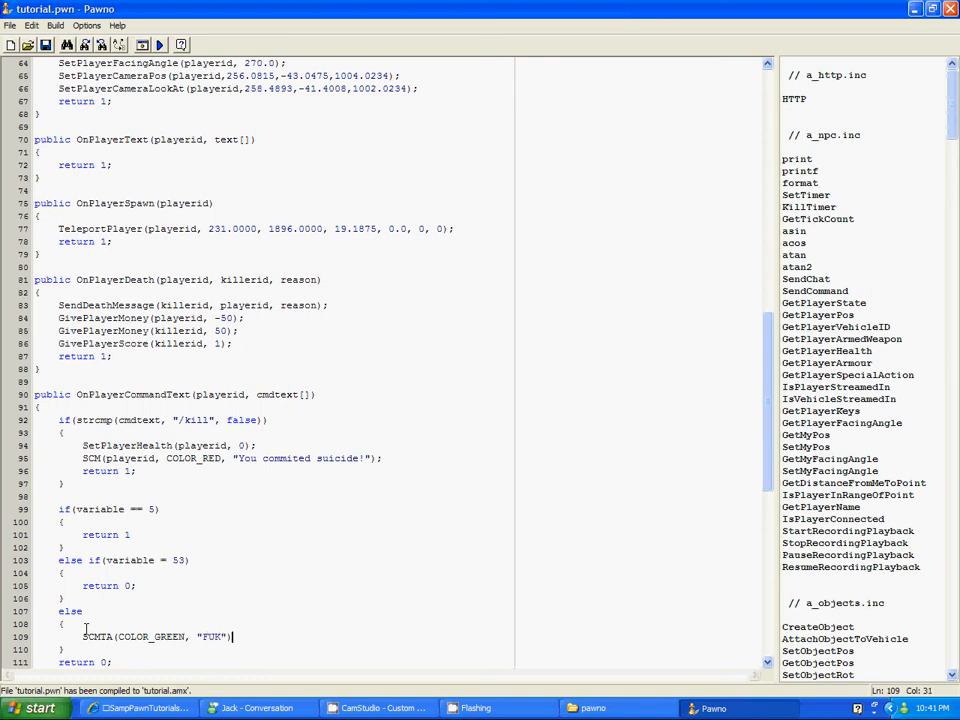
pyautogui.write(';')
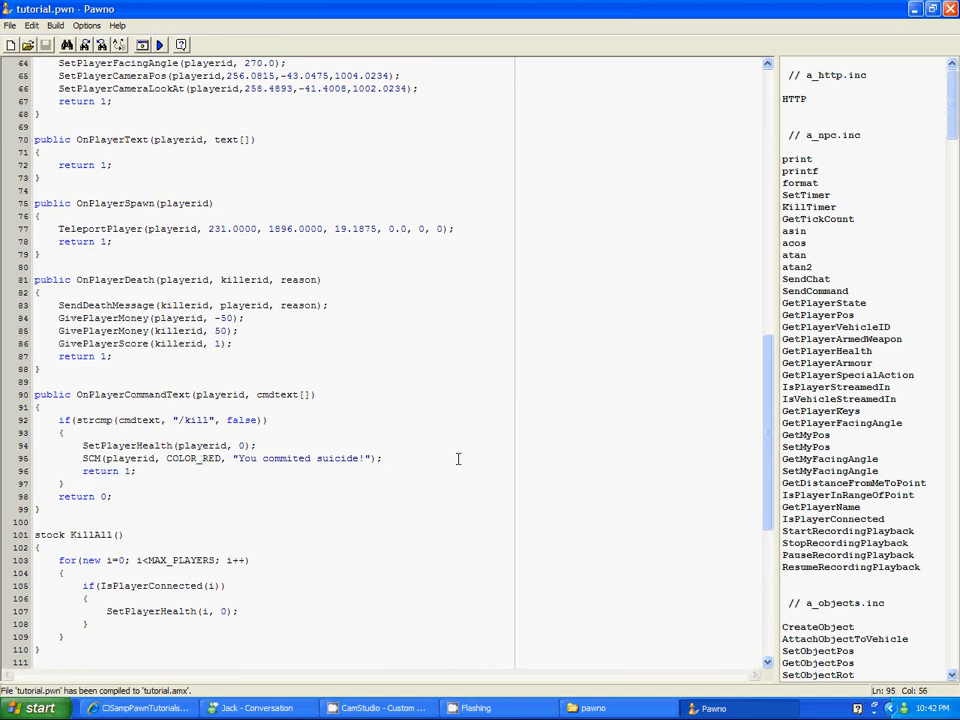
pyautogui.moveTo(392, 441)
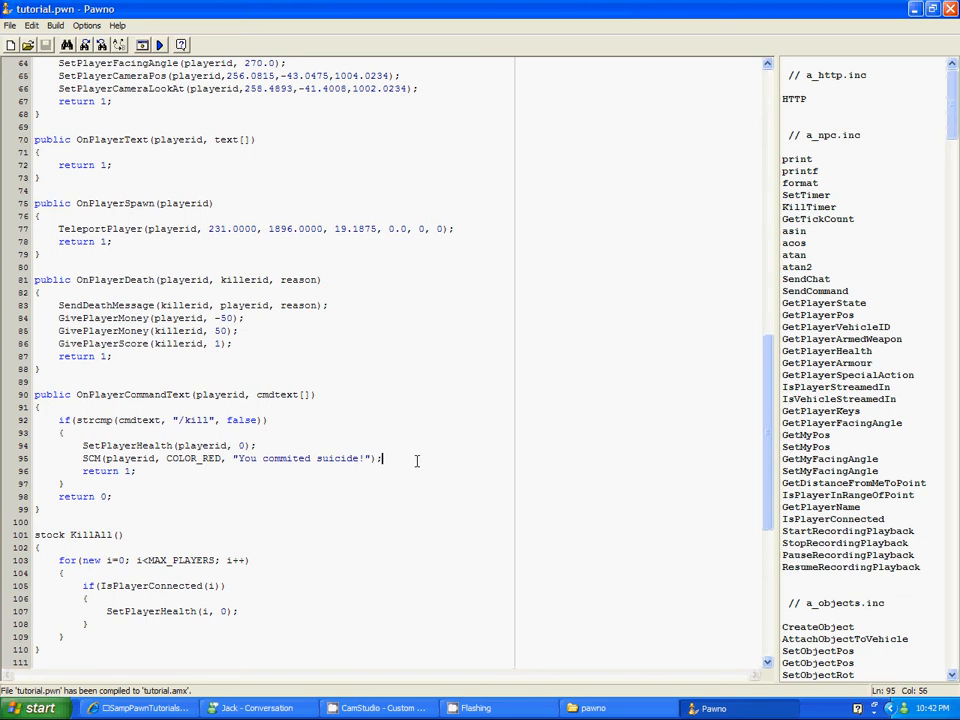
# Step: Compile tutorial.pwn from the toolbar
pyautogui.click(158, 45)
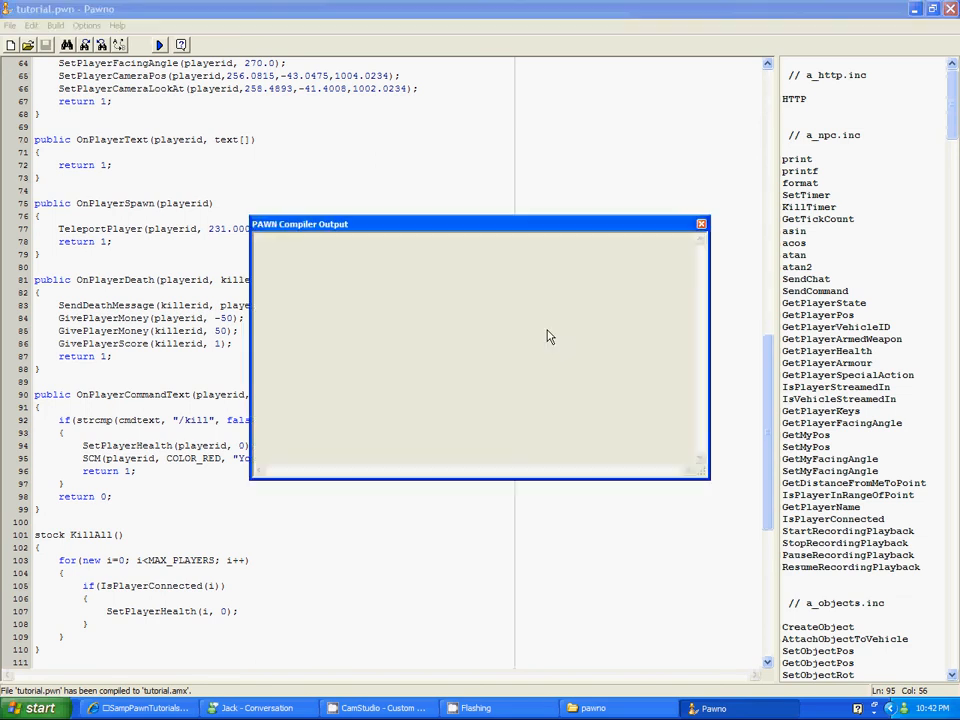